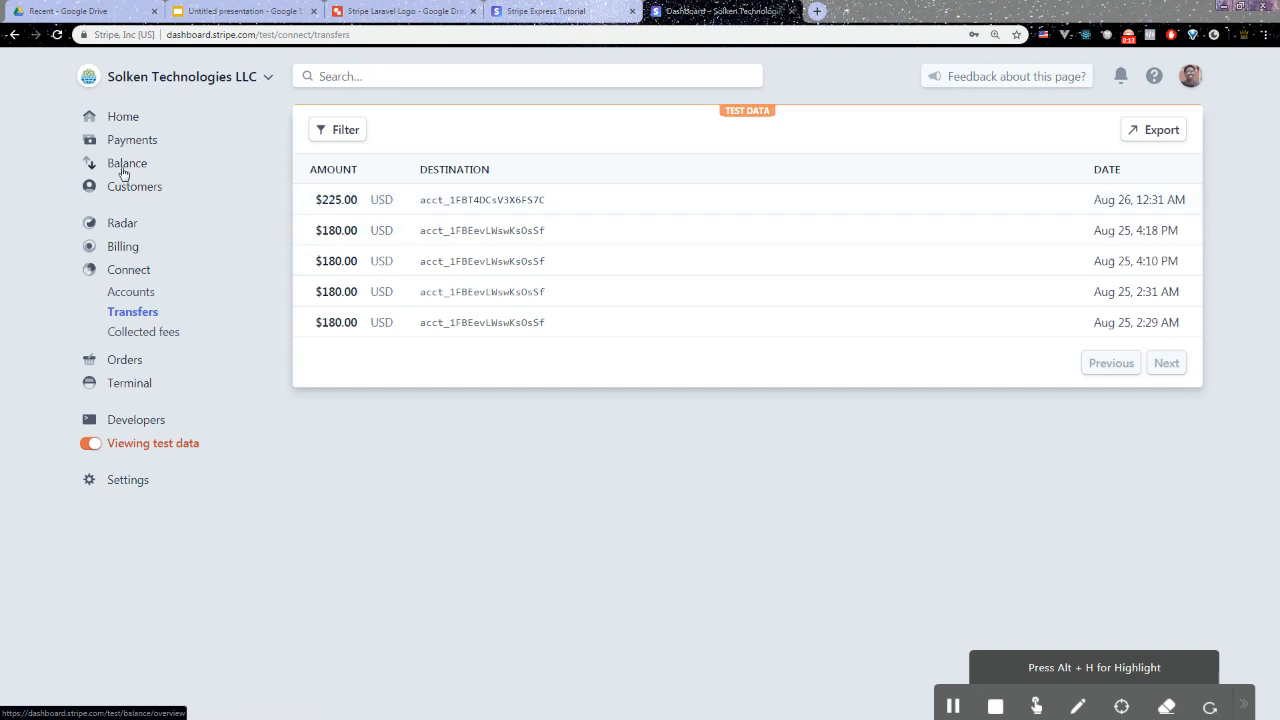
# Open the succeeded $250.00 Starry Night test payment from the Payments list
pyautogui.click(133, 139)
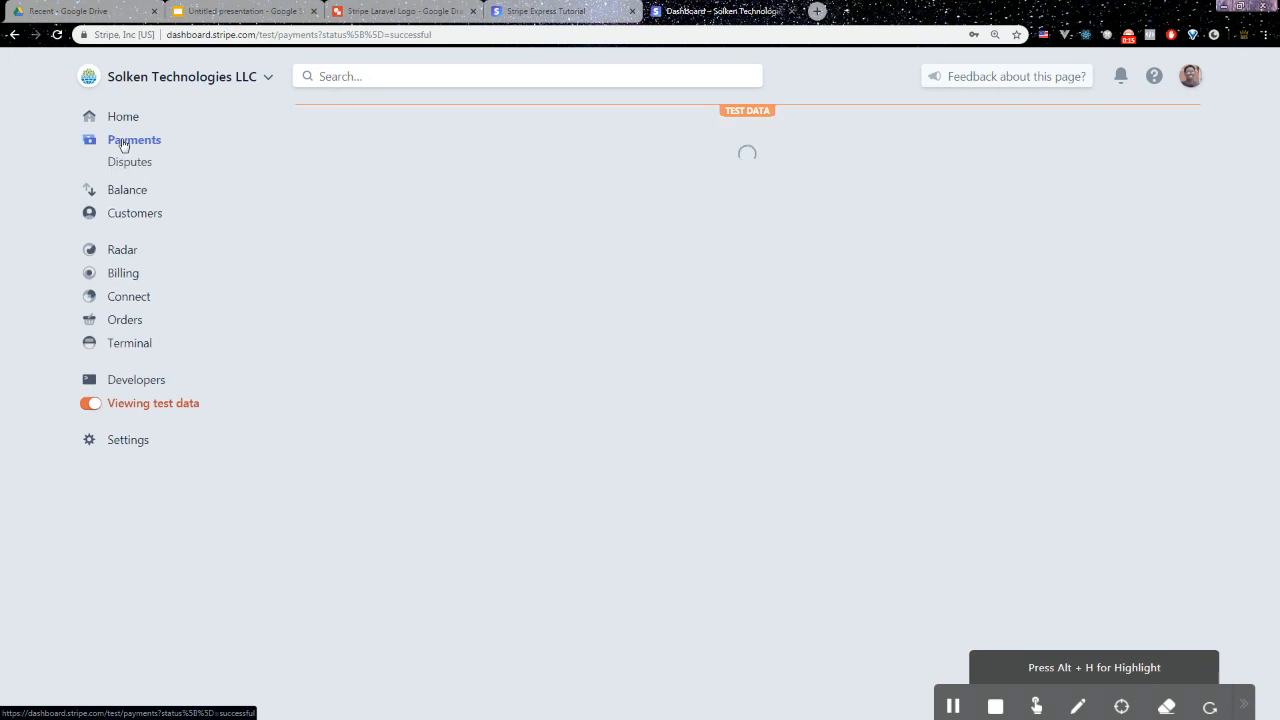
pyautogui.click(134, 139)
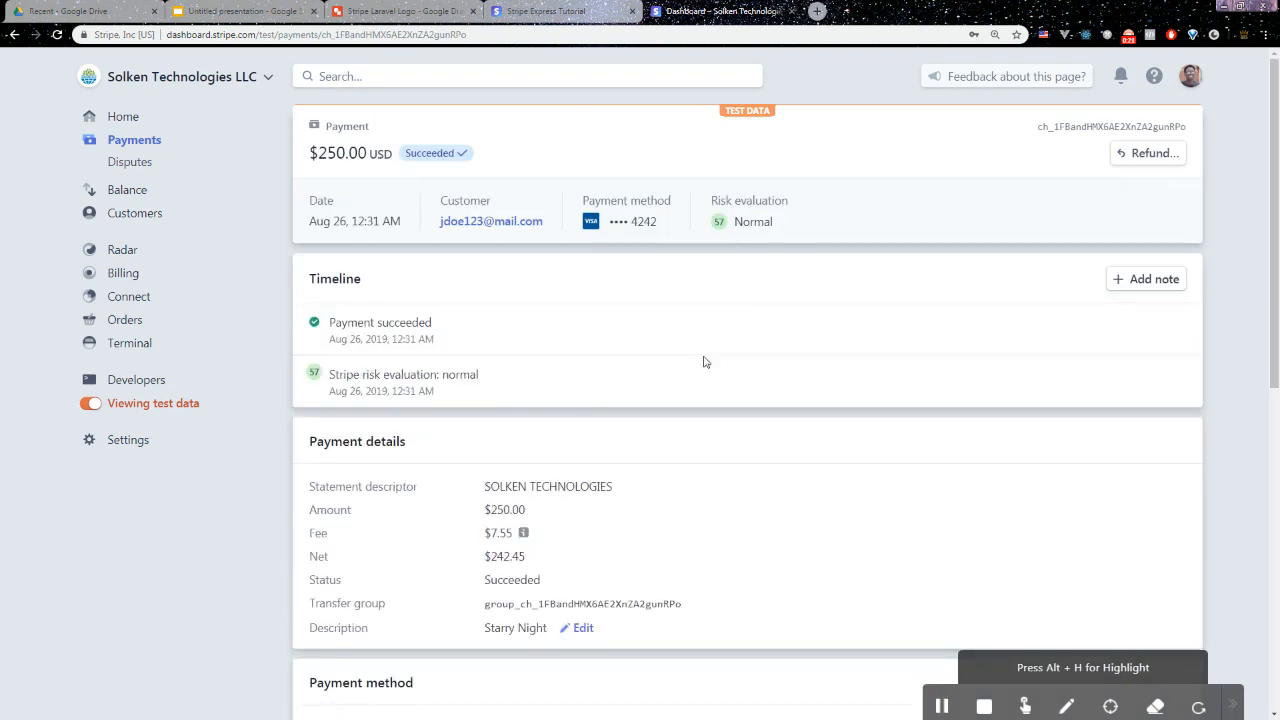
pyautogui.moveTo(749, 377)
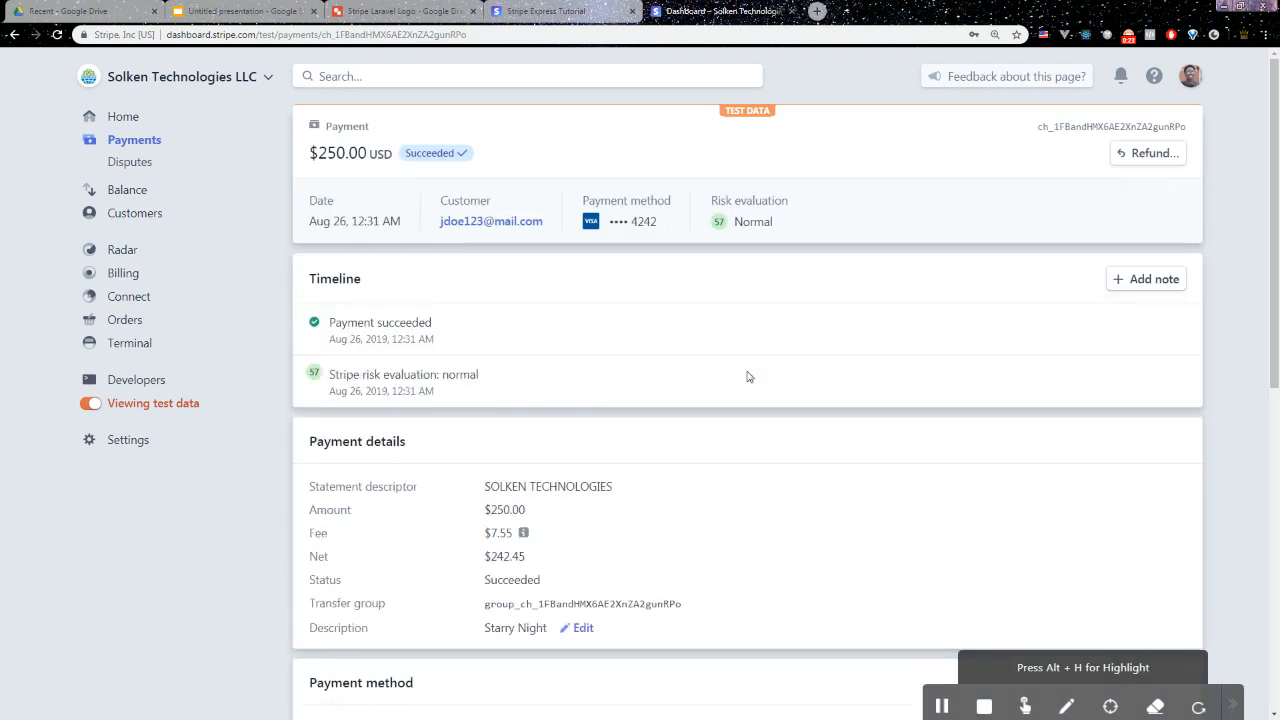
pyautogui.moveTo(322, 365)
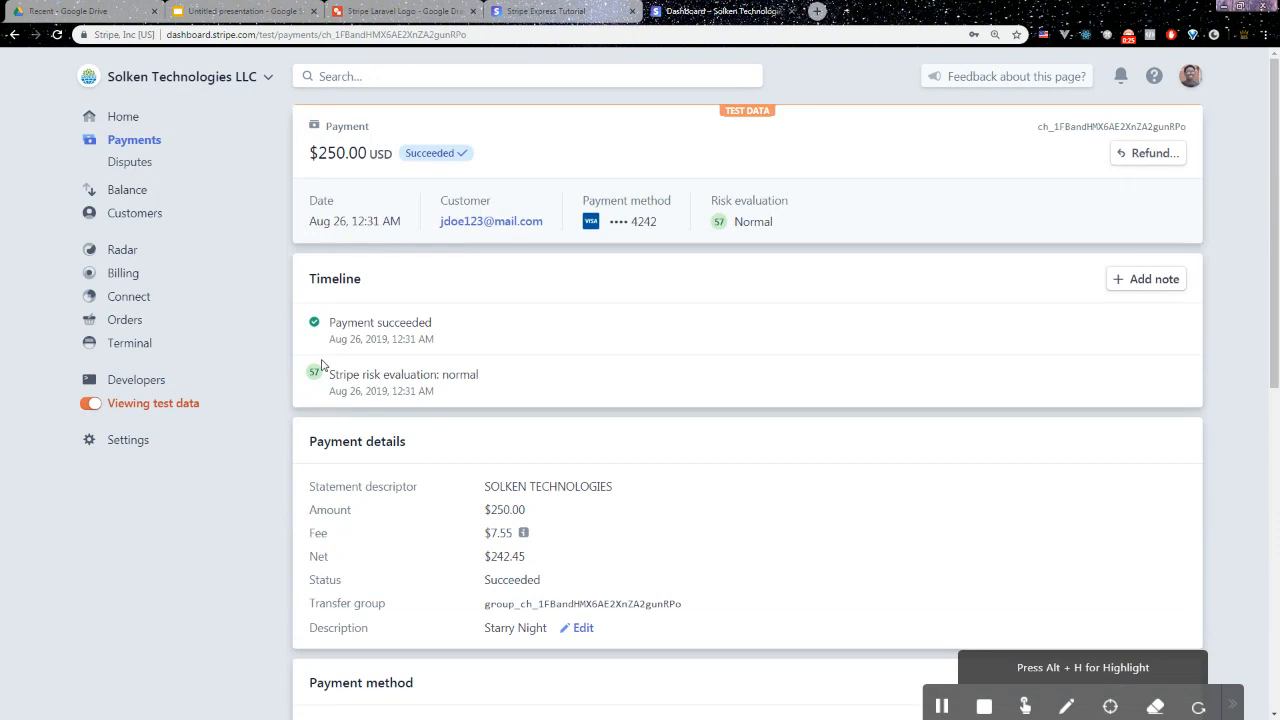
pyautogui.moveTo(168, 253)
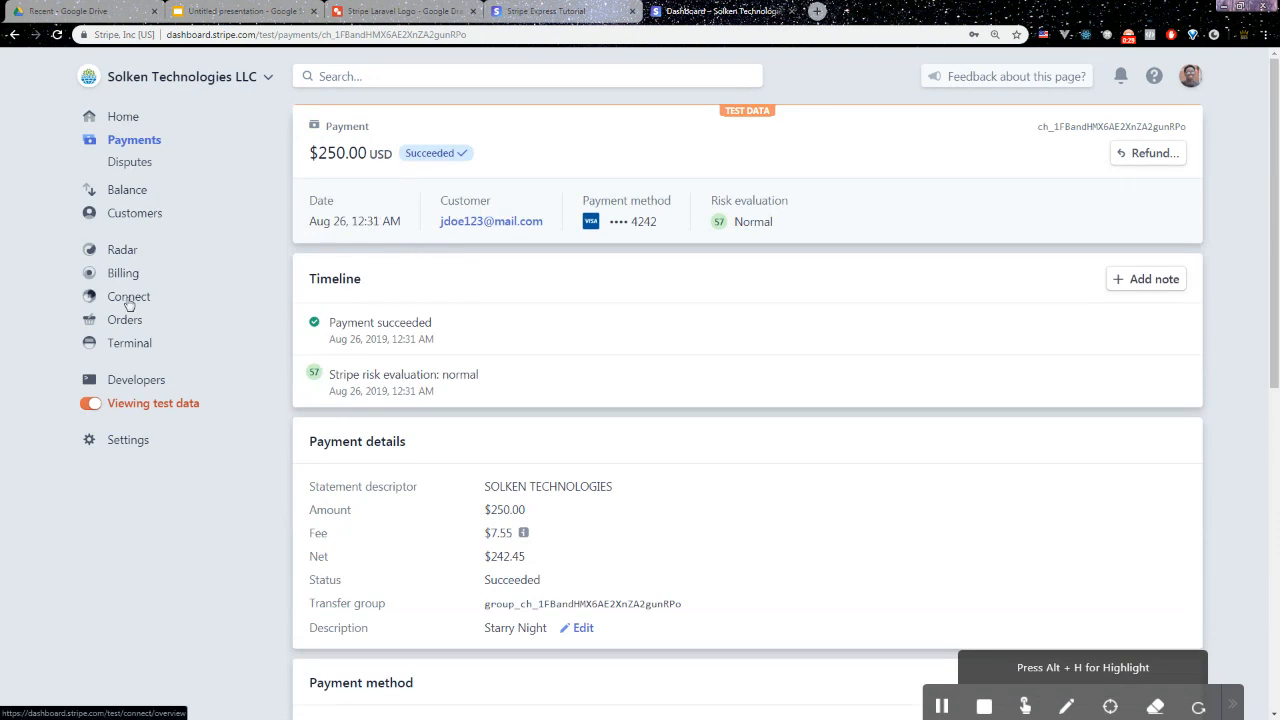
# Open the $225.00 Connect transfer linked to the Starry Night payment
pyautogui.click(129, 296)
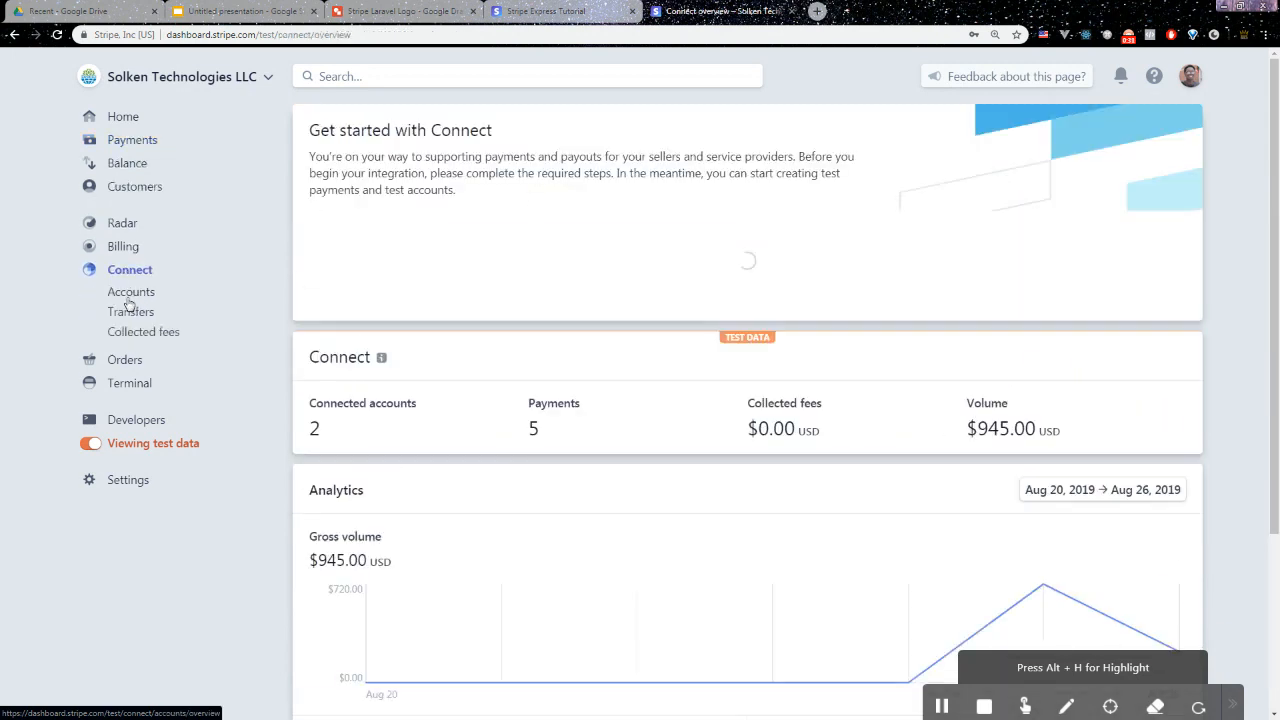
pyautogui.click(131, 311)
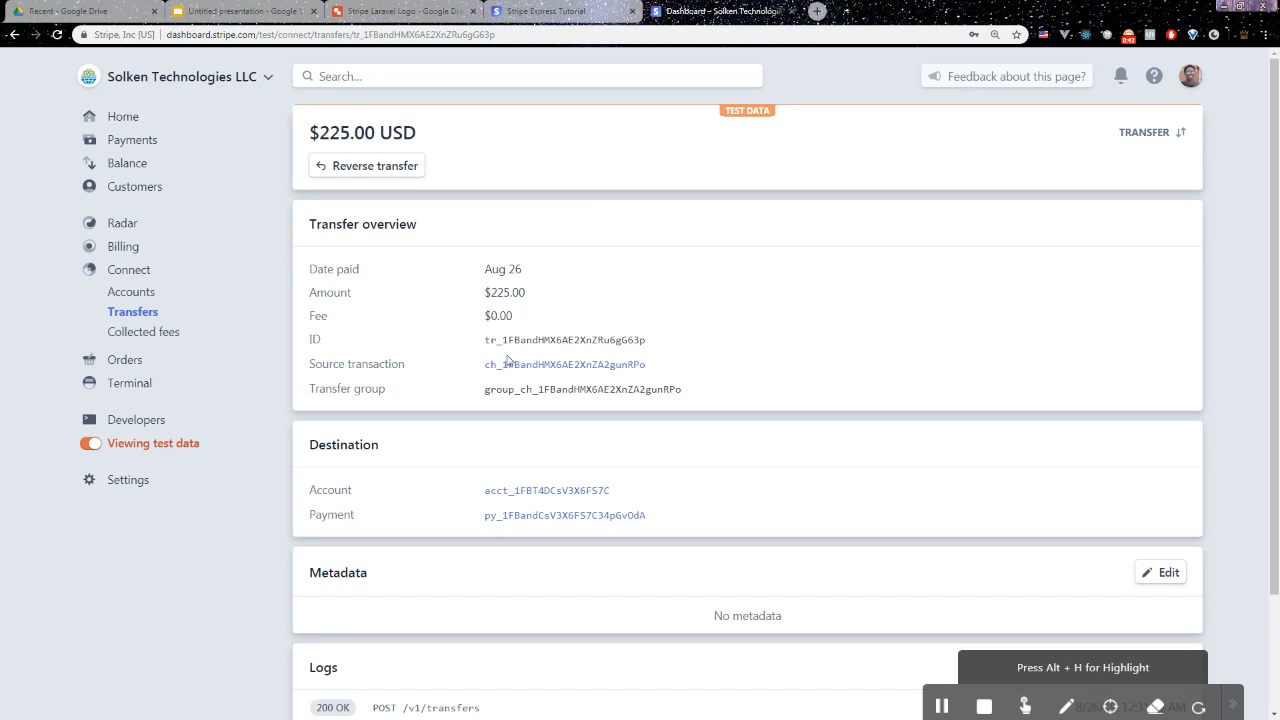
pyautogui.moveTo(462, 158)
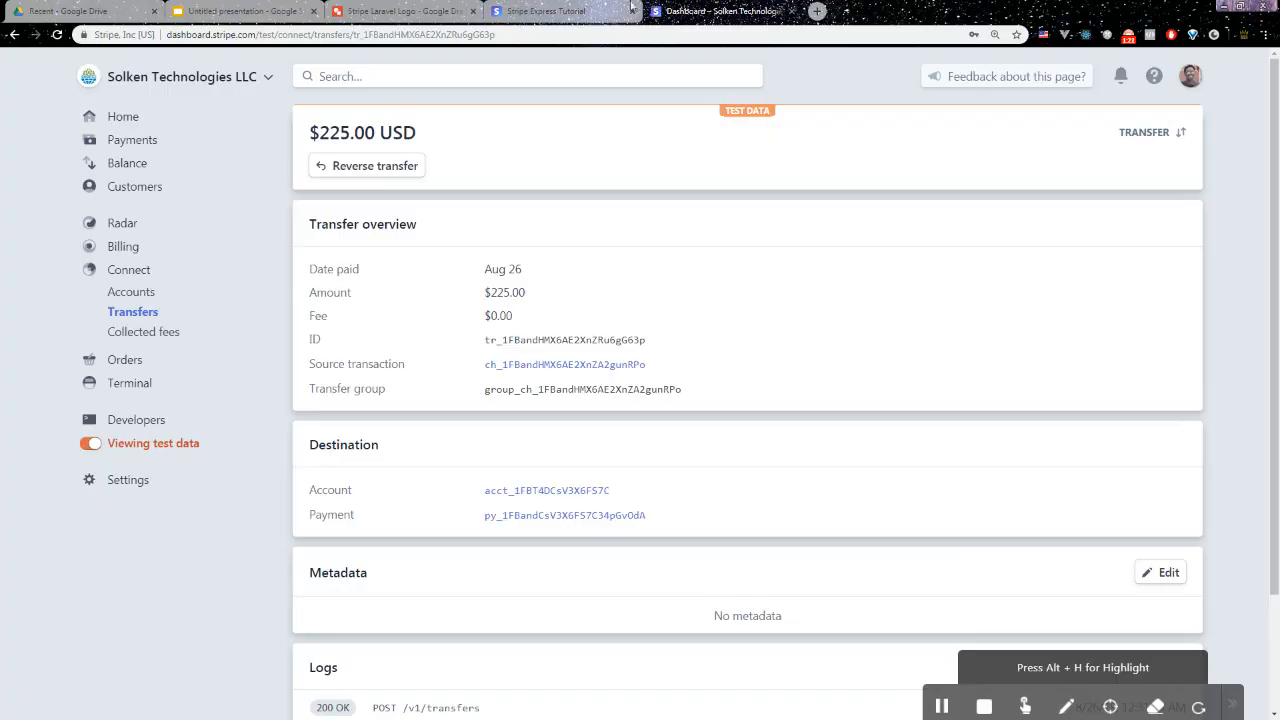
# Log into the tutorial app as seller James Jones using saved credentials, declining to save the password
pyautogui.click(540, 11)
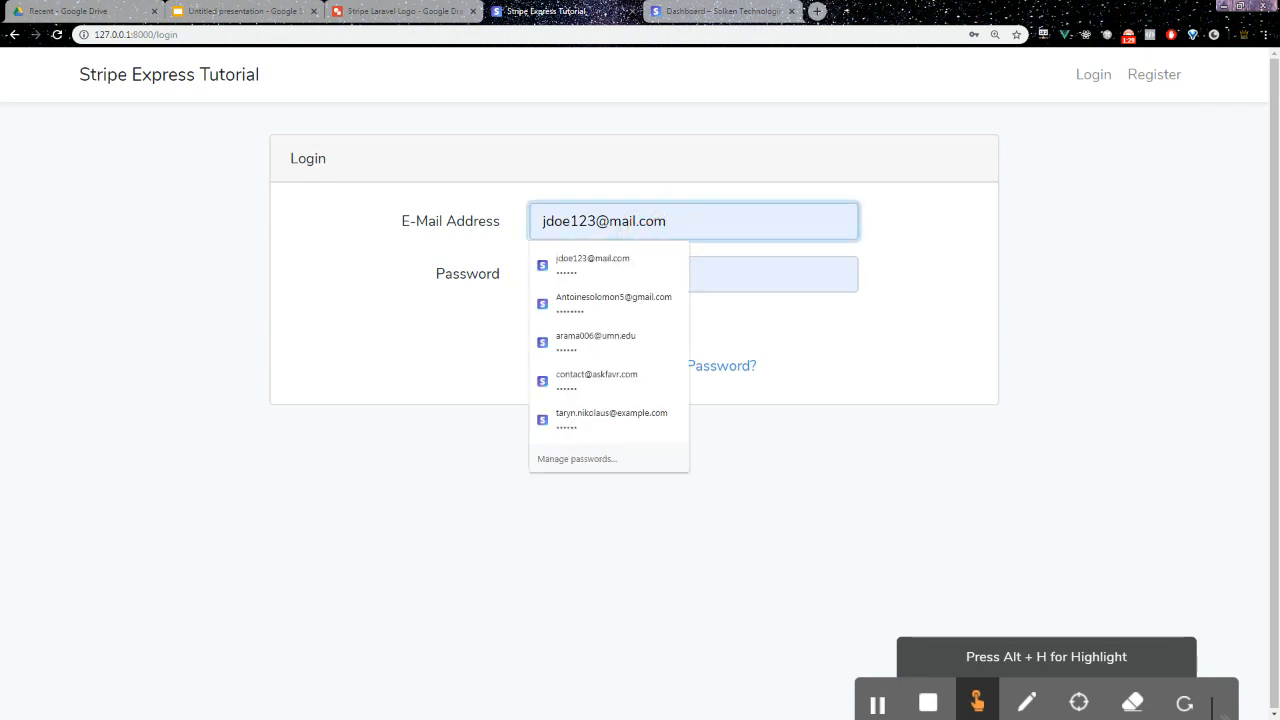
pyautogui.click(592, 263)
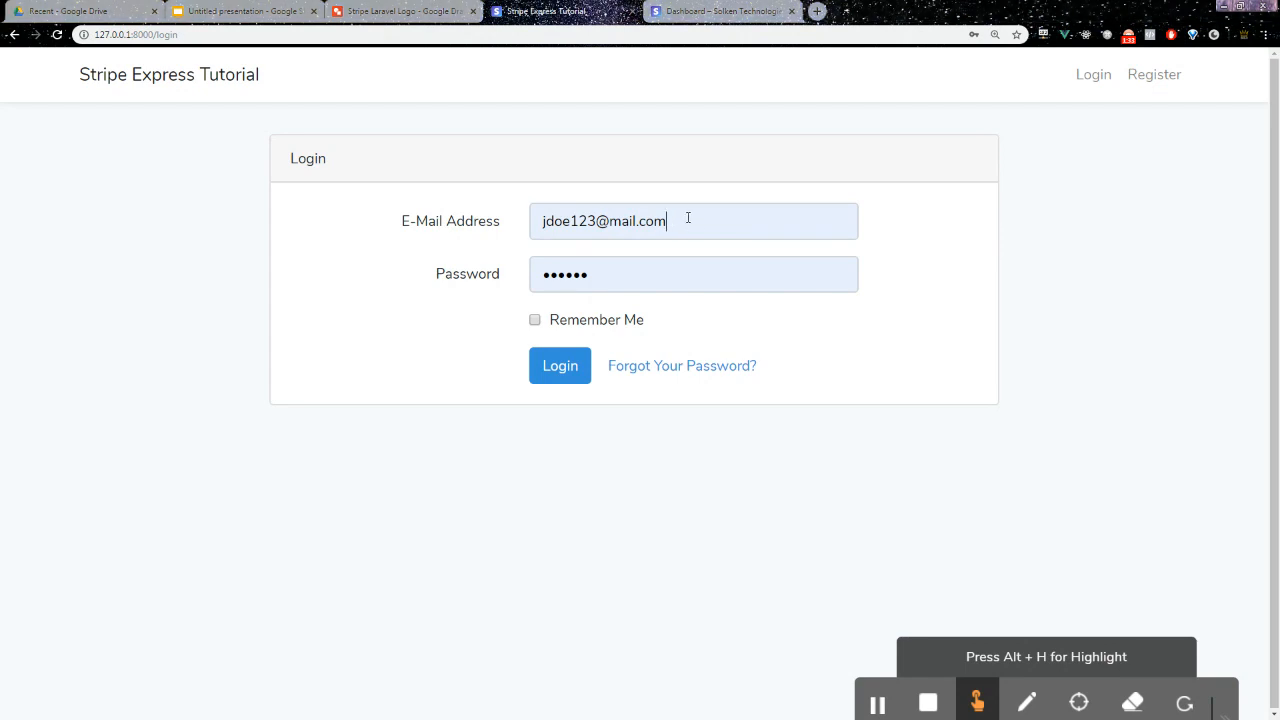
pyautogui.click(560, 365)
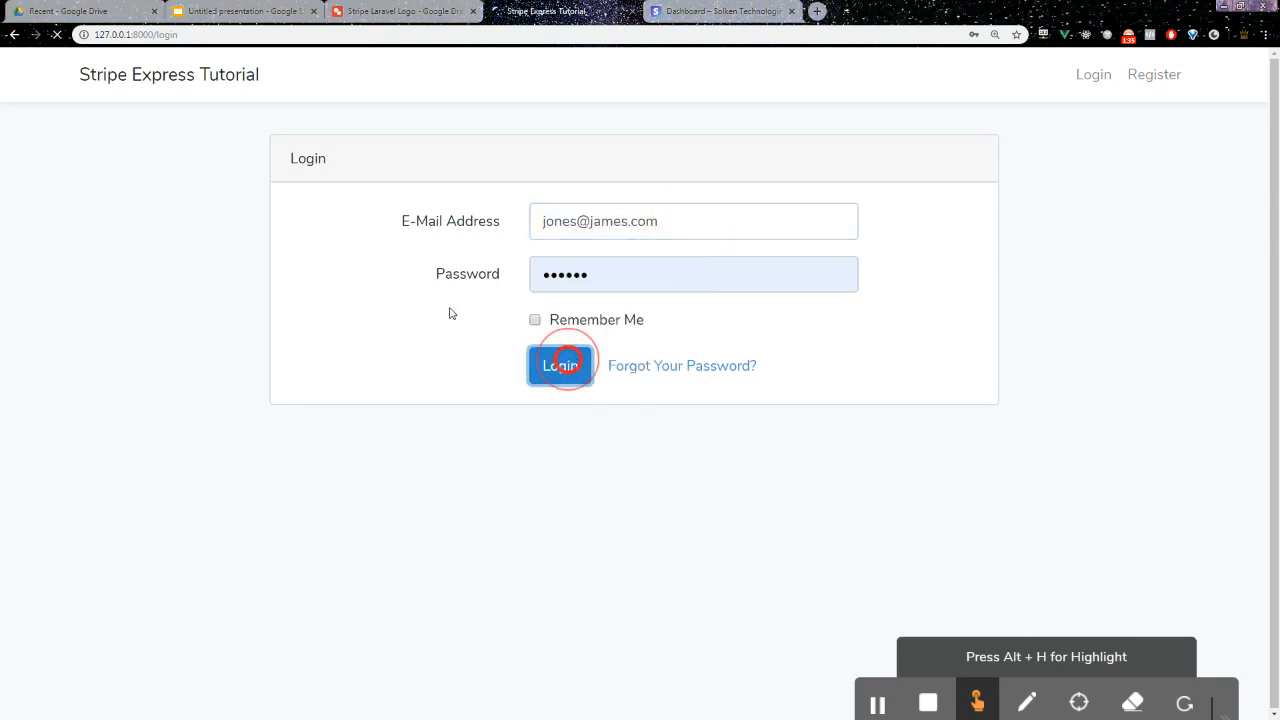
pyautogui.click(560, 365)
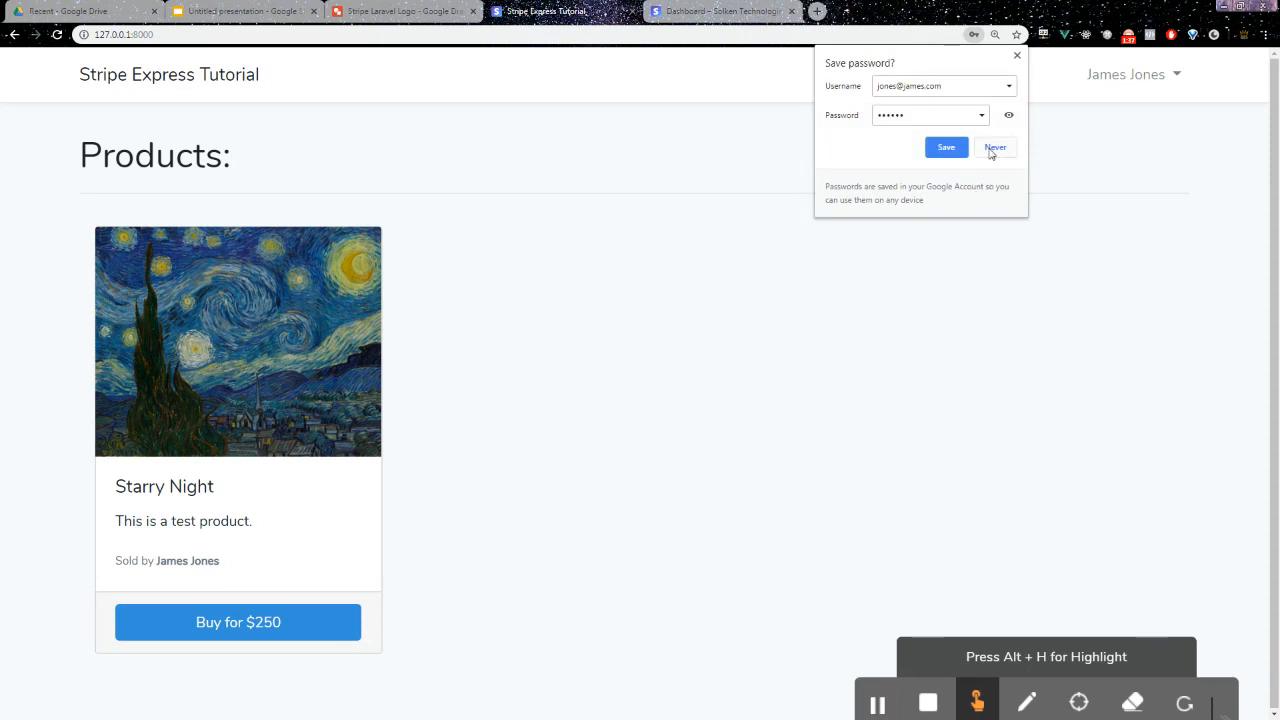
pyautogui.click(995, 147)
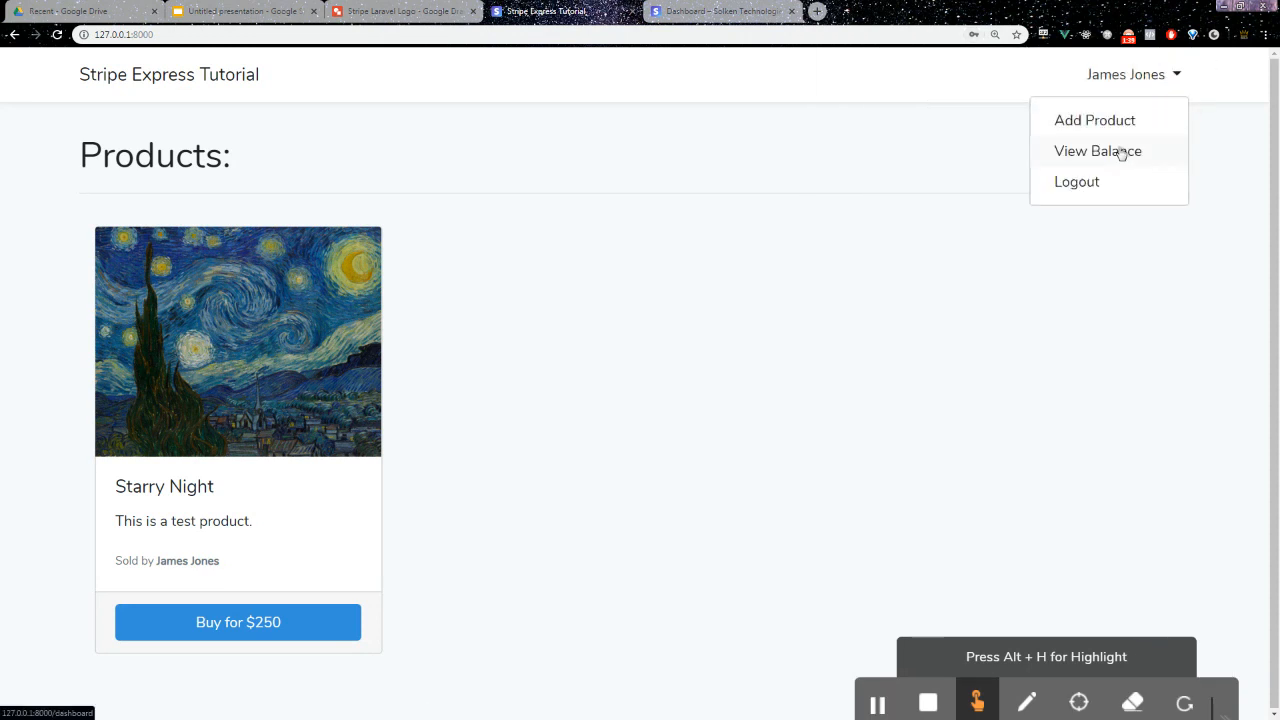
# View the seller's Stripe Express balance of $225.00 with no recent payouts
pyautogui.click(1097, 151)
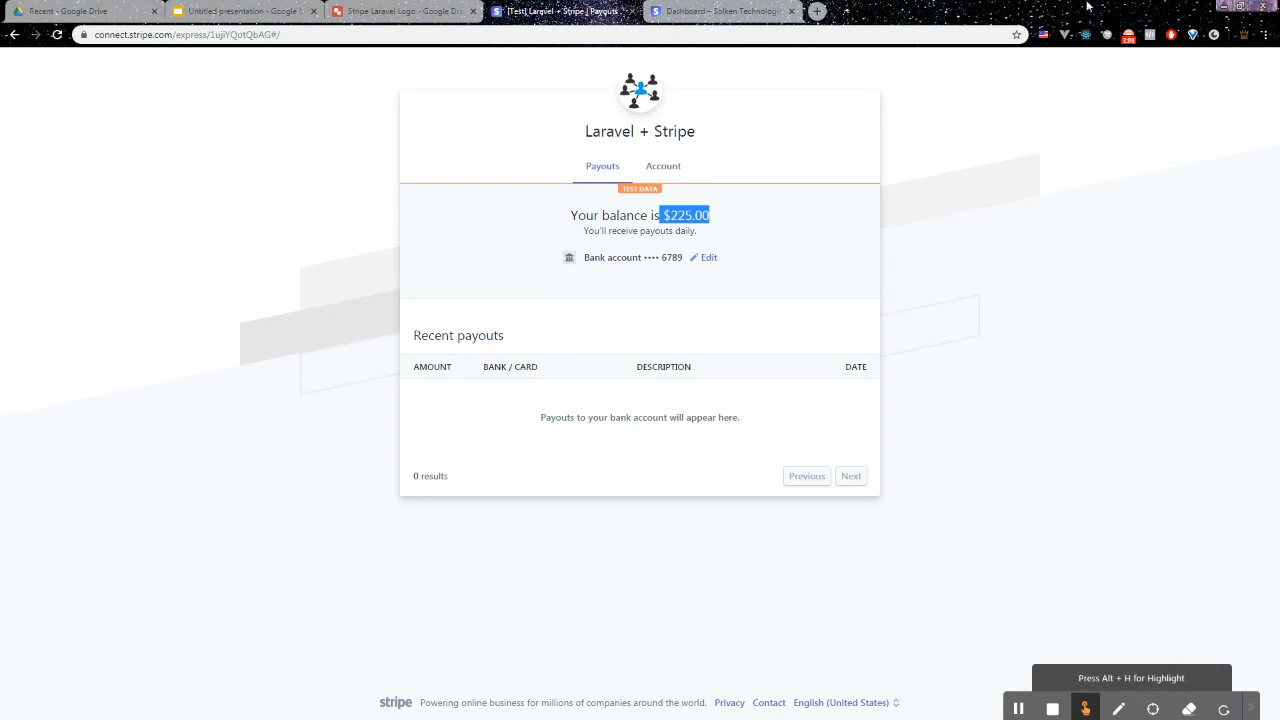
pyautogui.moveTo(864, 263)
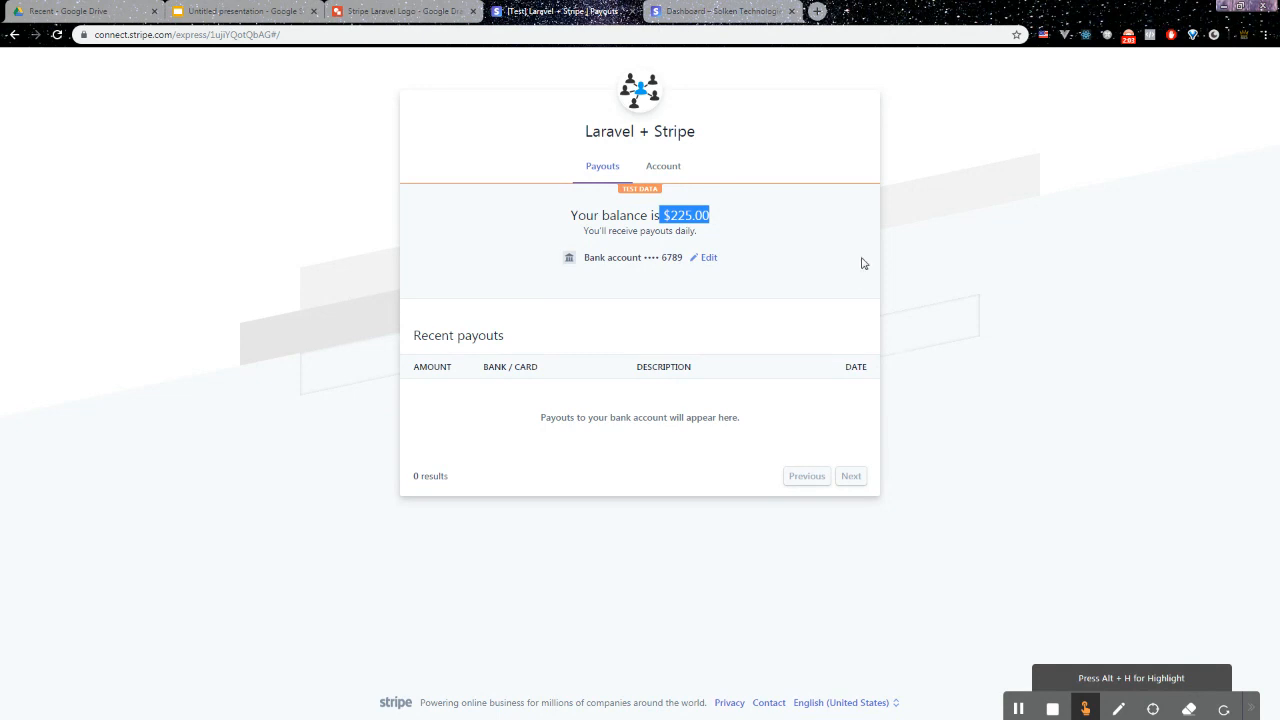
pyautogui.moveTo(778, 208)
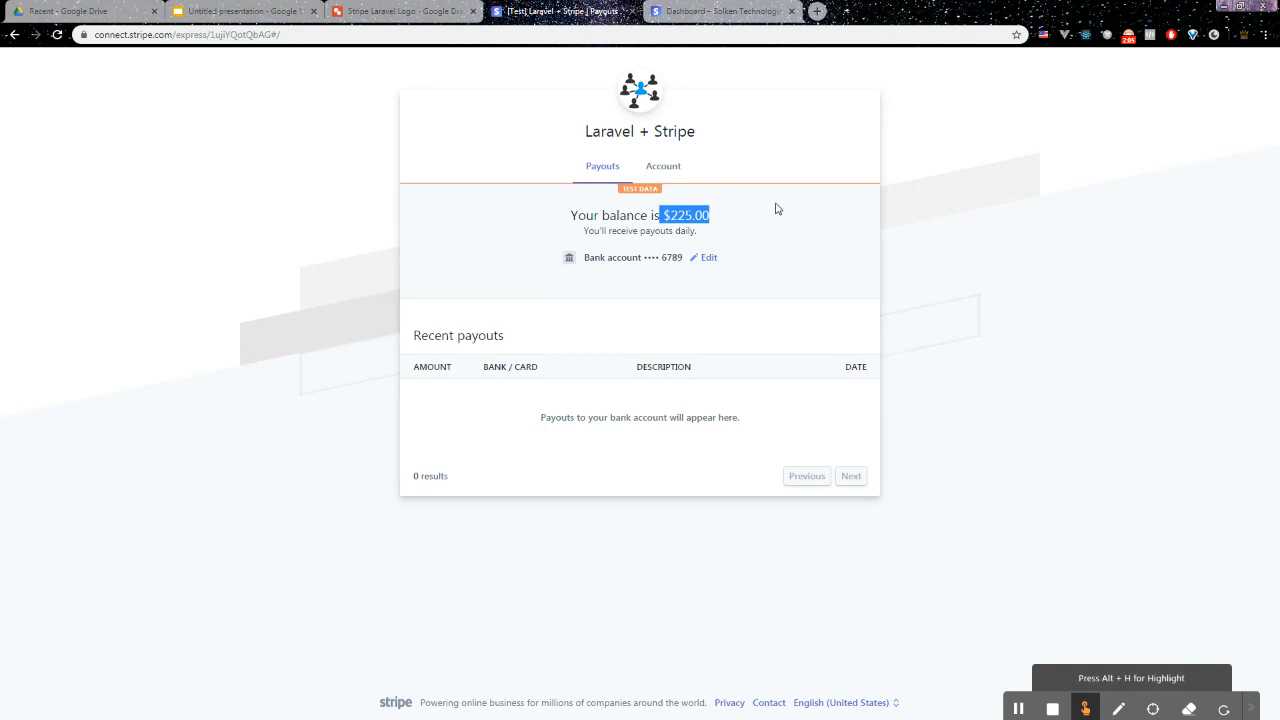
pyautogui.moveTo(735, 153)
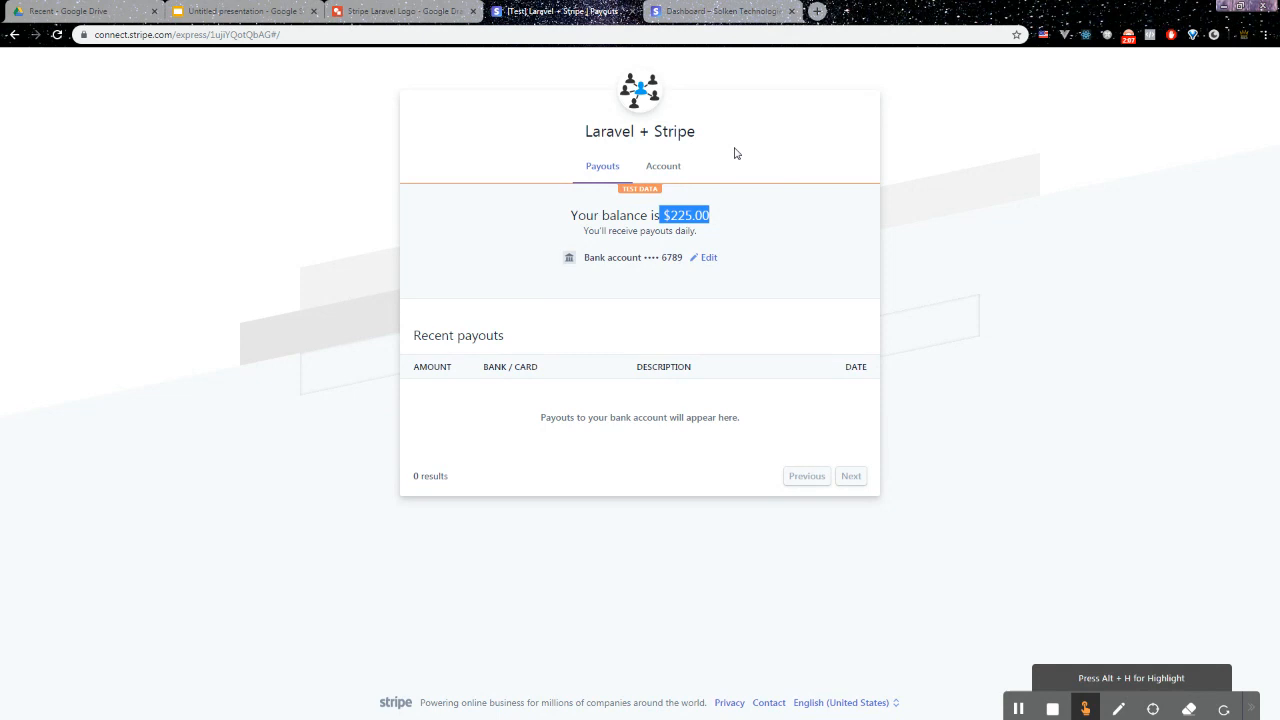